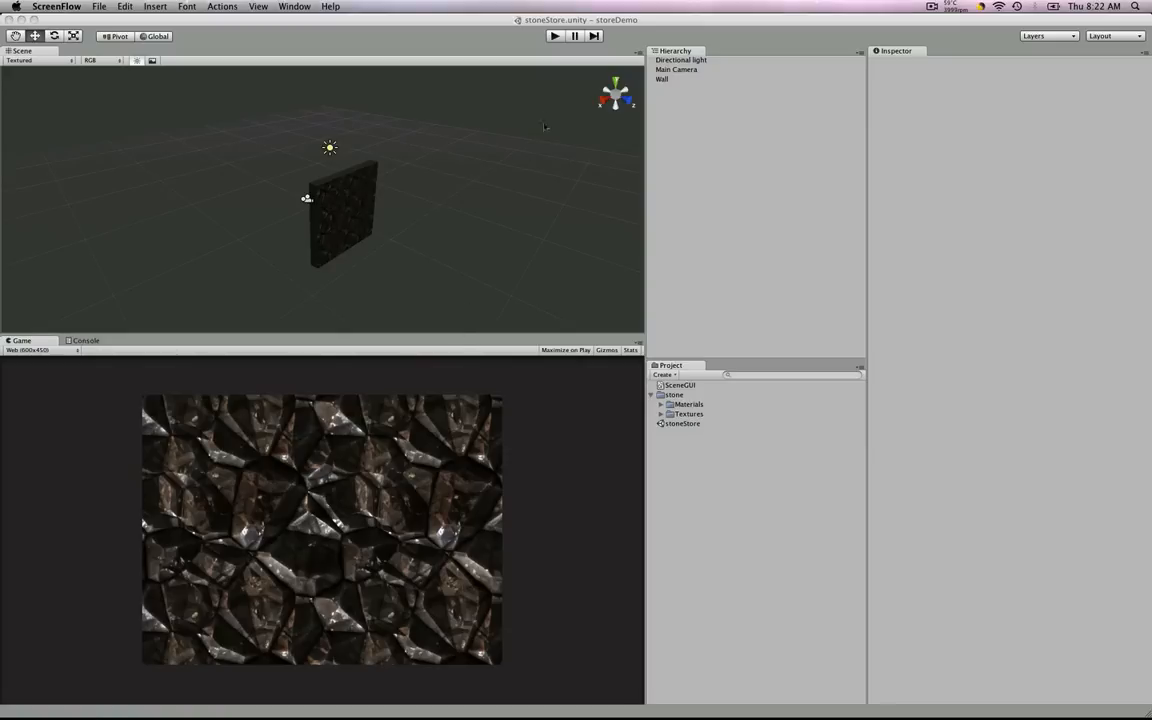
mouse_move(549, 48)
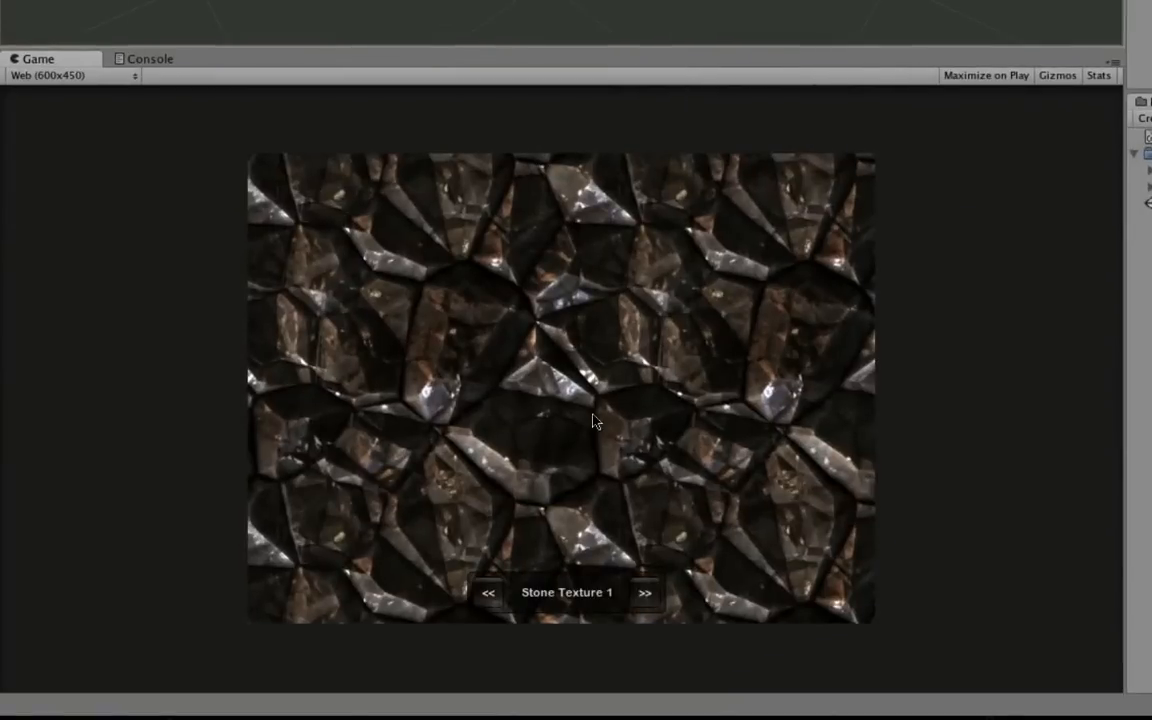
mouse_move(400, 607)
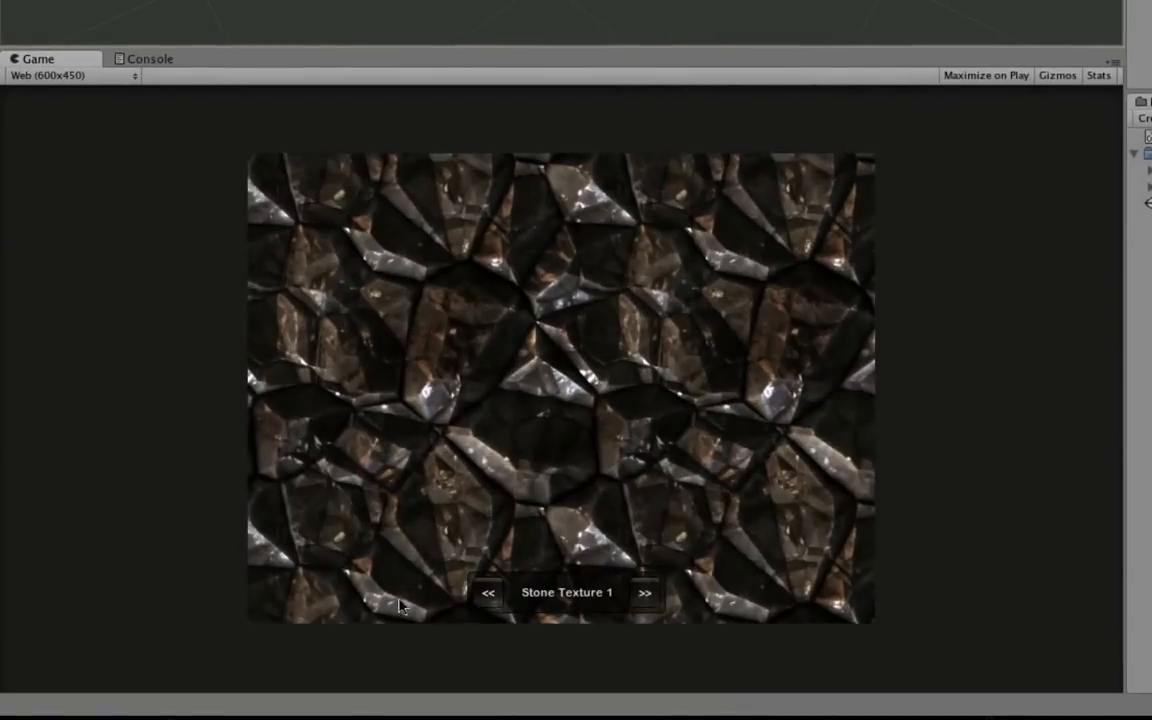
- Advance the wall four stone materials with >>, then step back two with <<
left_click(645, 592)
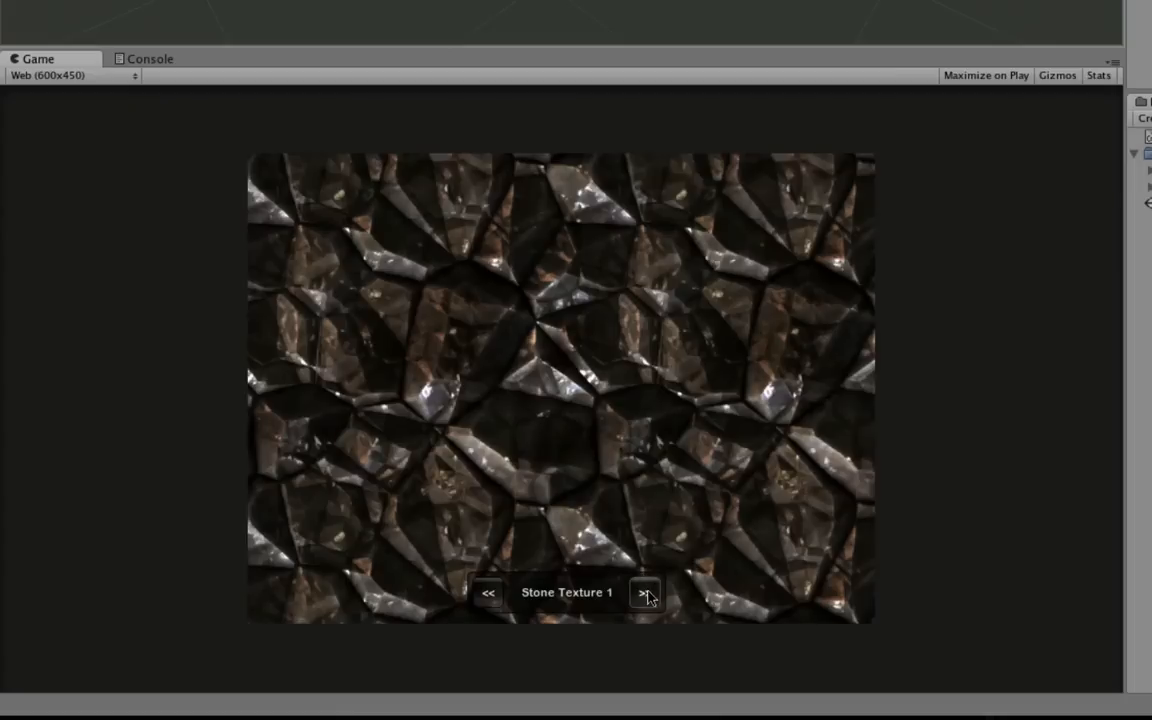
left_click(644, 592)
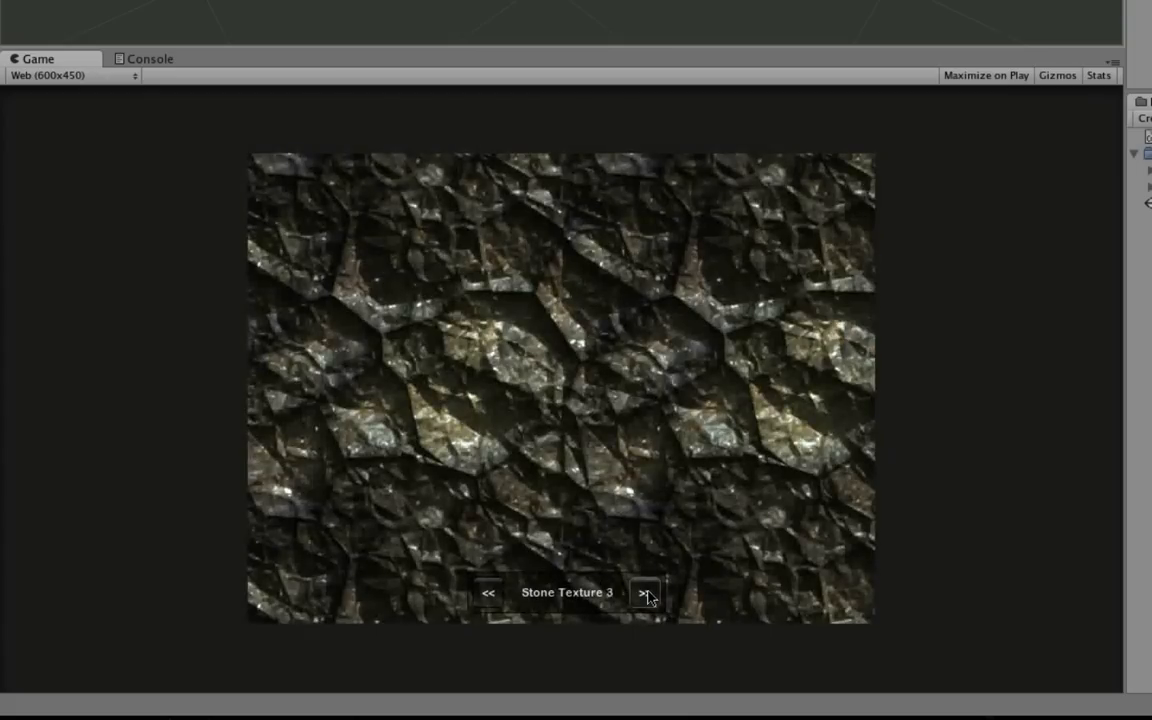
left_click(645, 592)
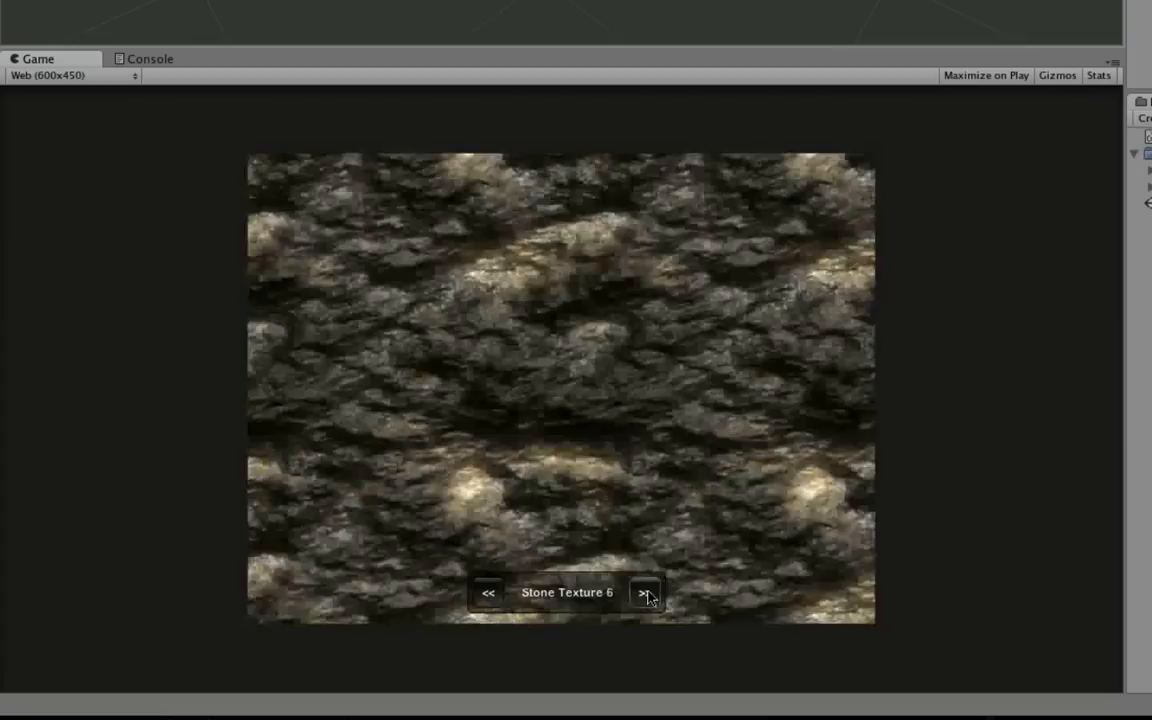
left_click(645, 592)
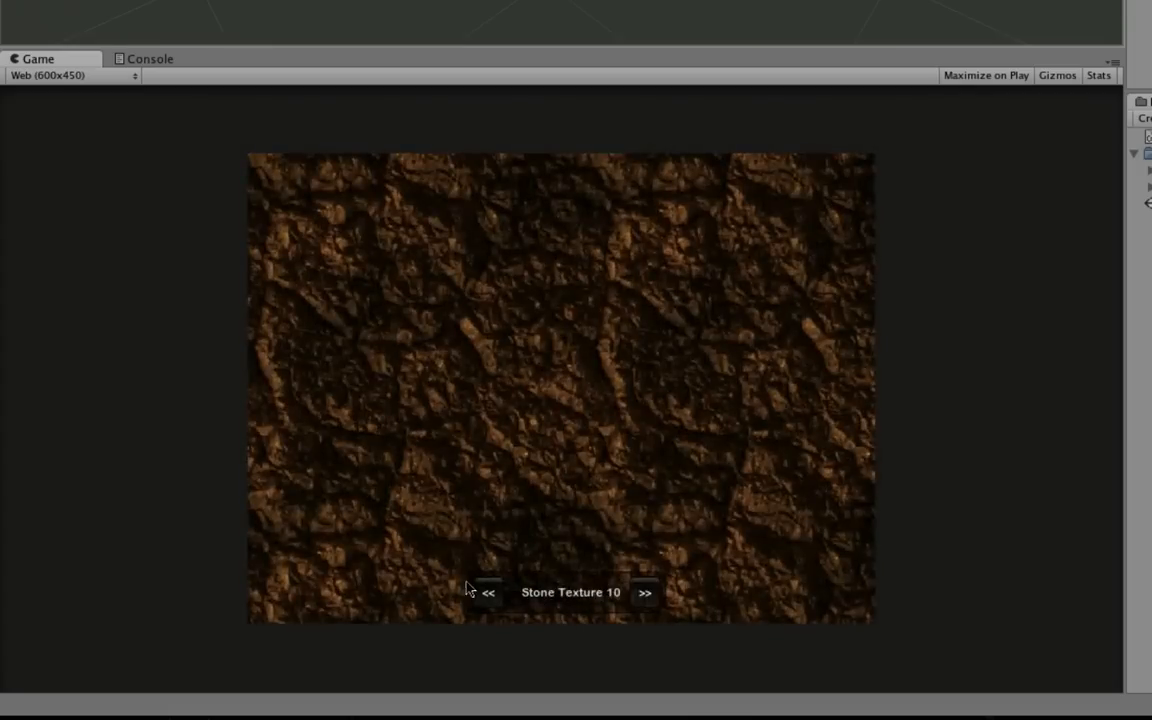
left_click(488, 591)
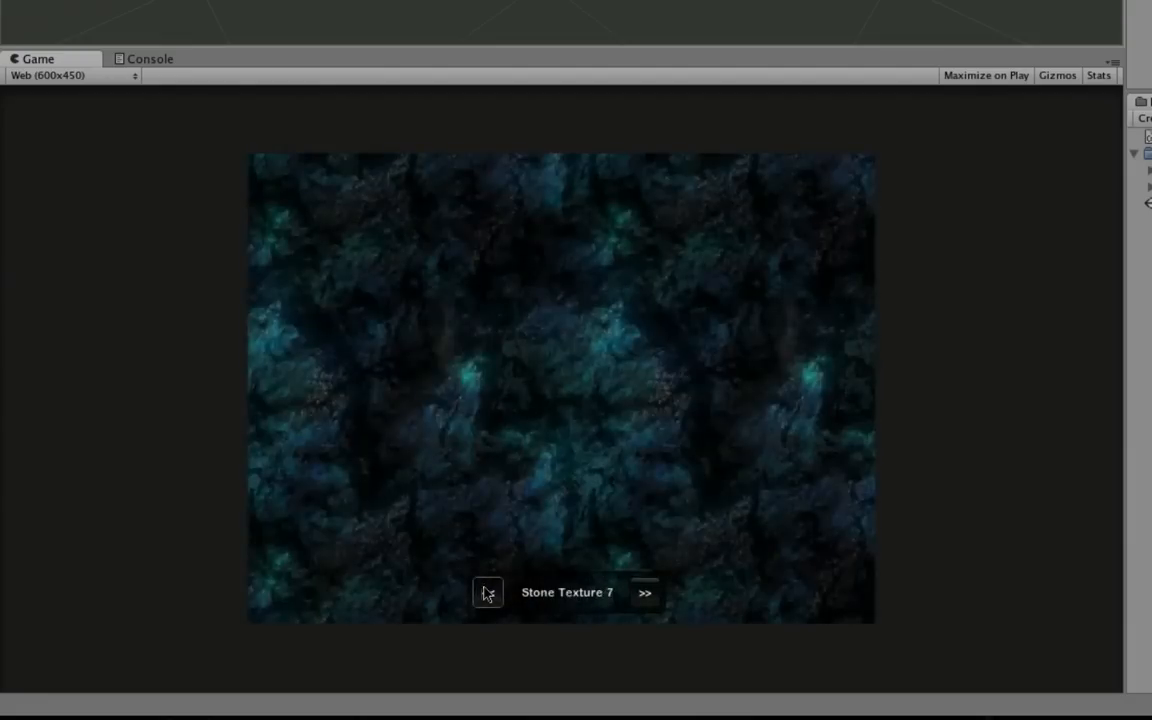
left_click(488, 592)
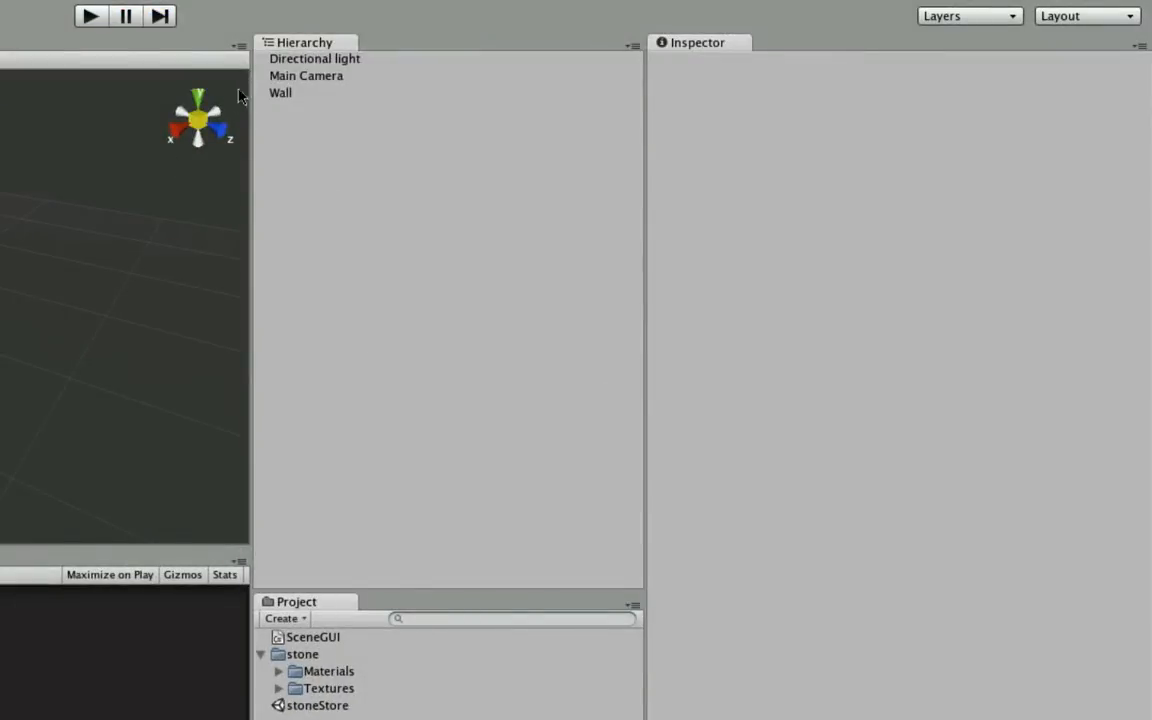
- Select Wall to inspect its stone1 material, then expand Textures and the stone1 folder
left_click(280, 92)
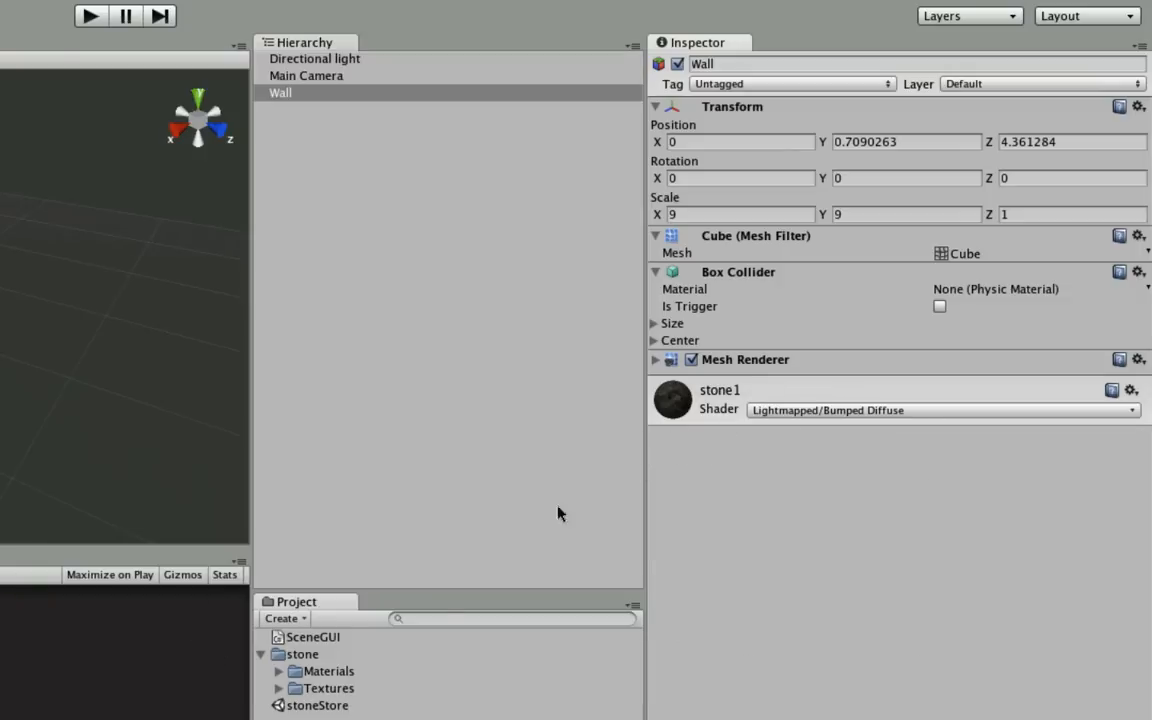
left_click(279, 671)
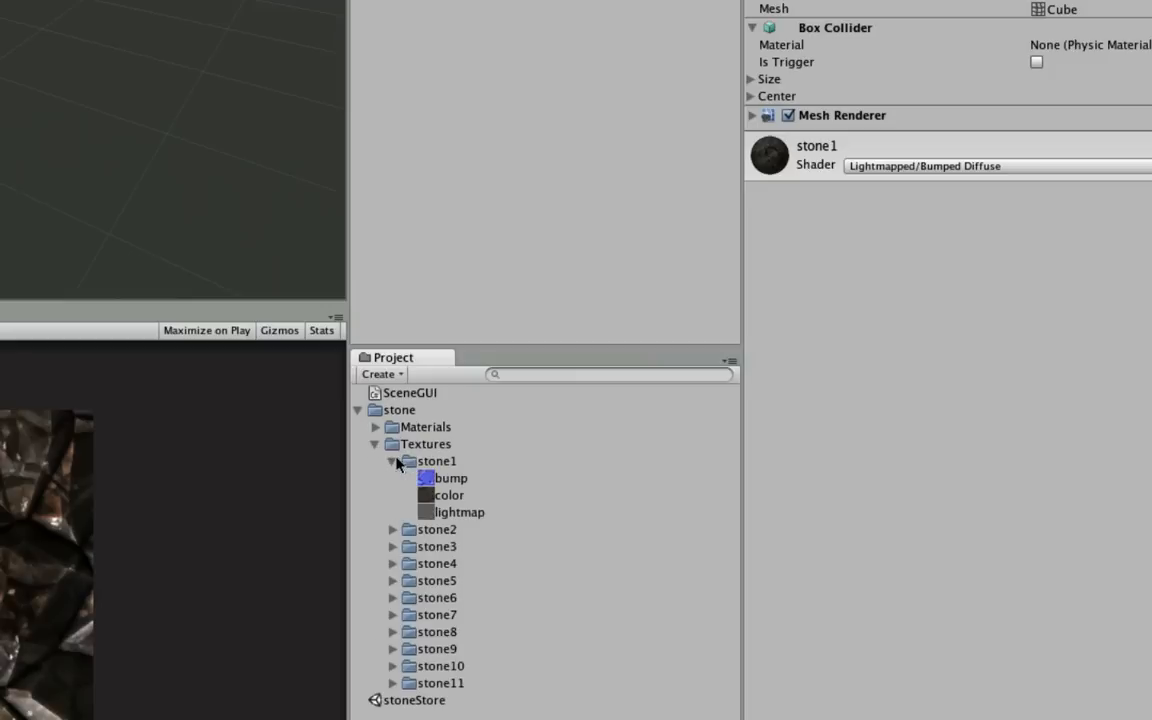
left_click(393, 478)
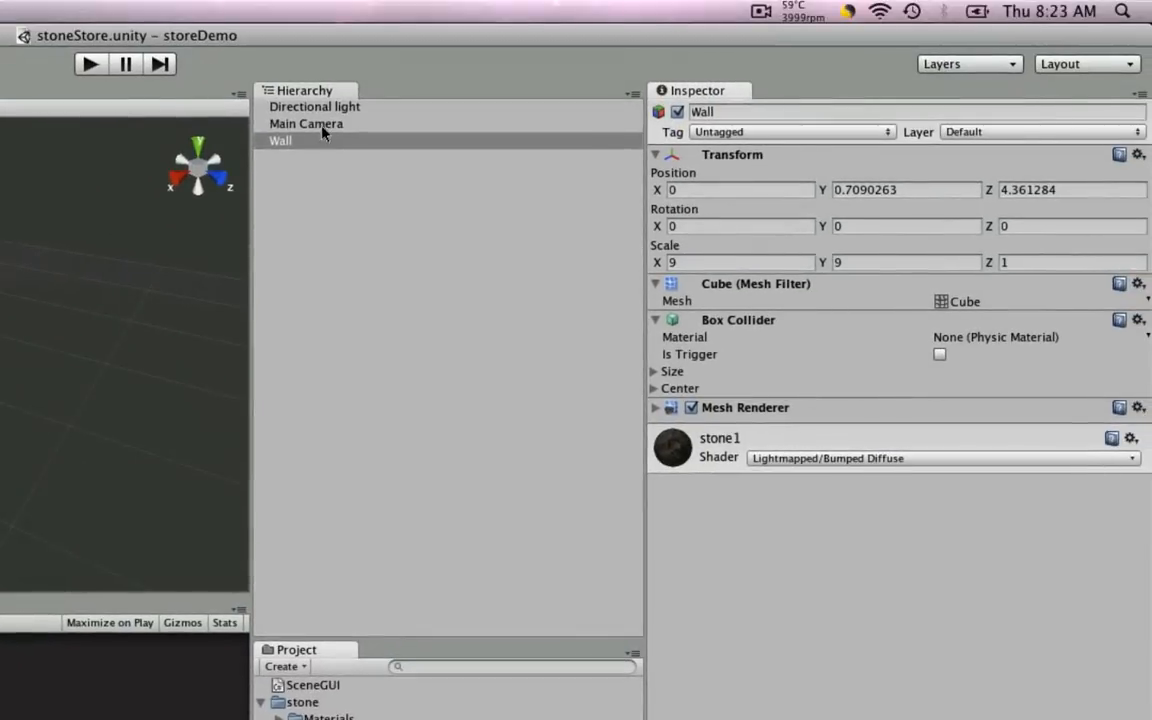
- Select Main Camera to view its SceneGUI Mats list of eleven stone materials
left_click(306, 123)
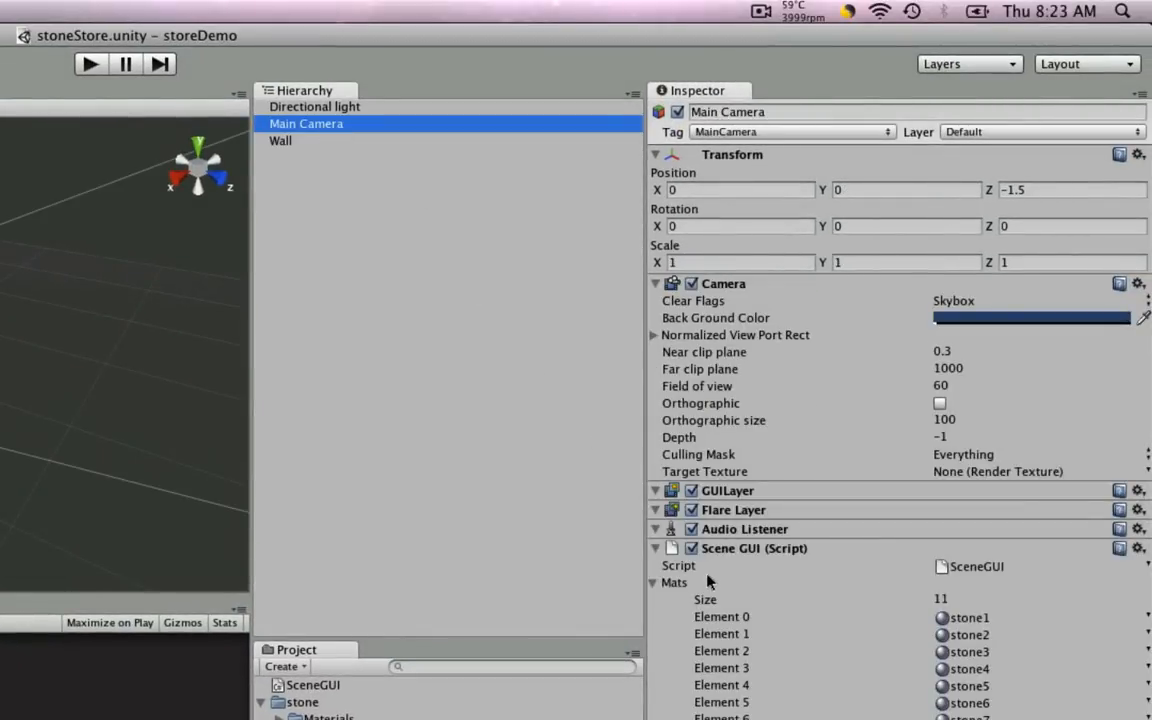
mouse_move(713, 567)
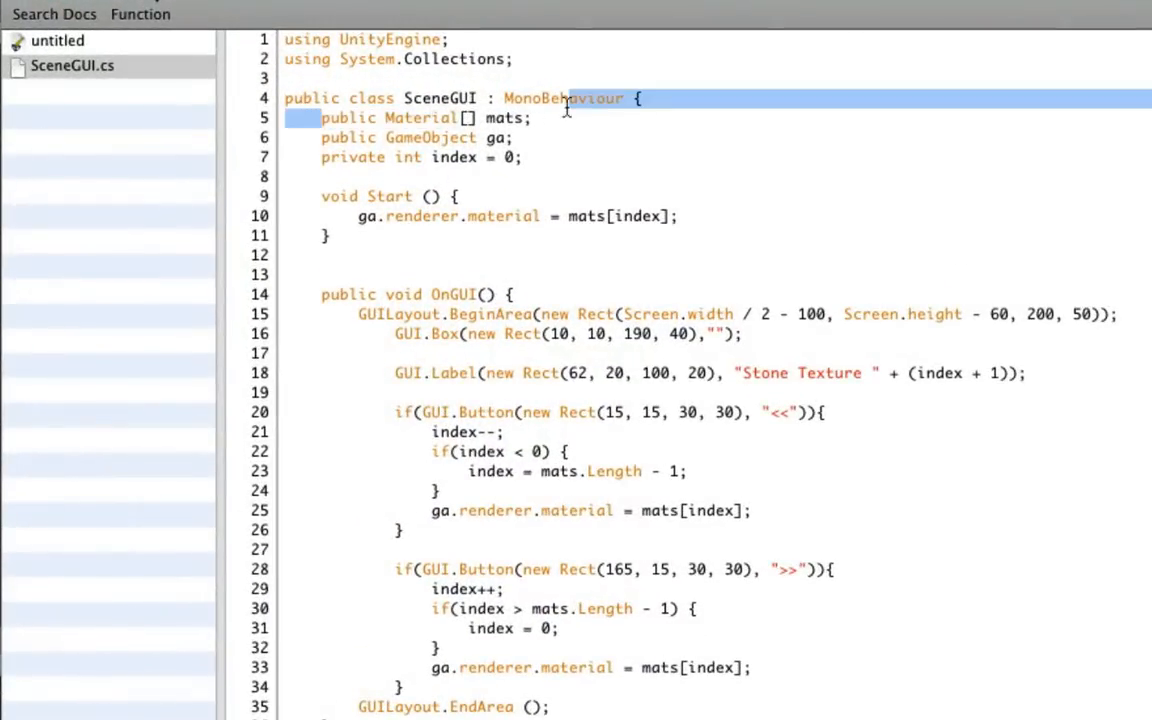
left_click(333, 140)
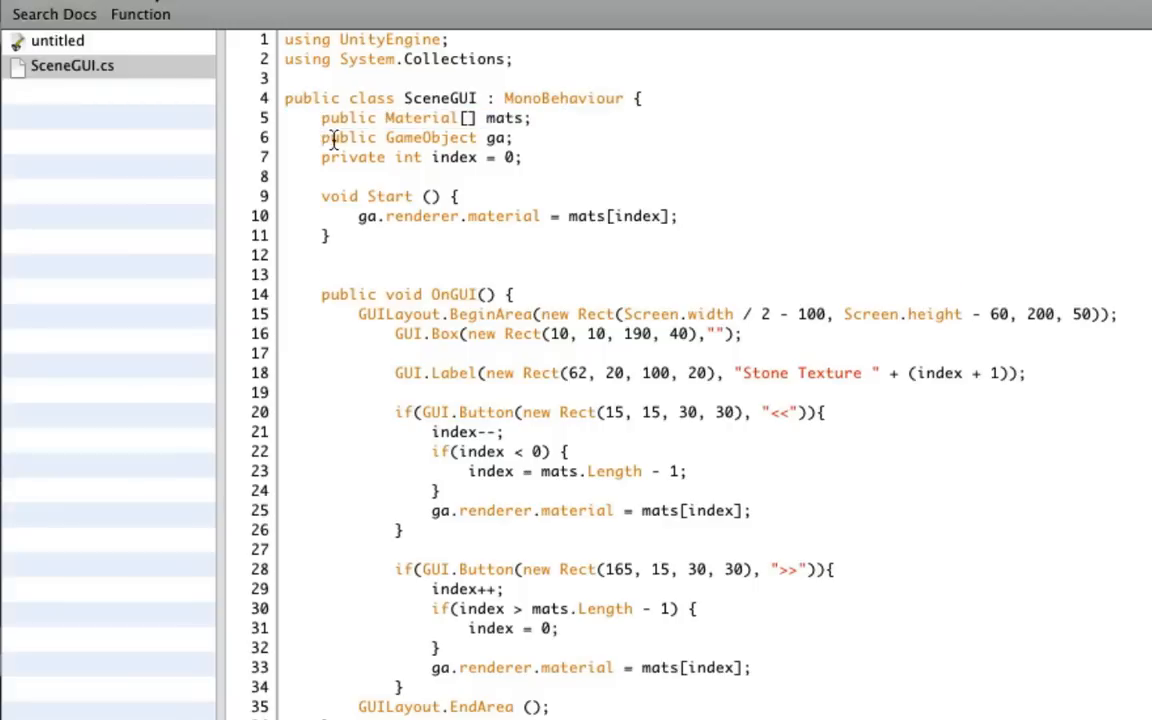
triple_click(420, 137)
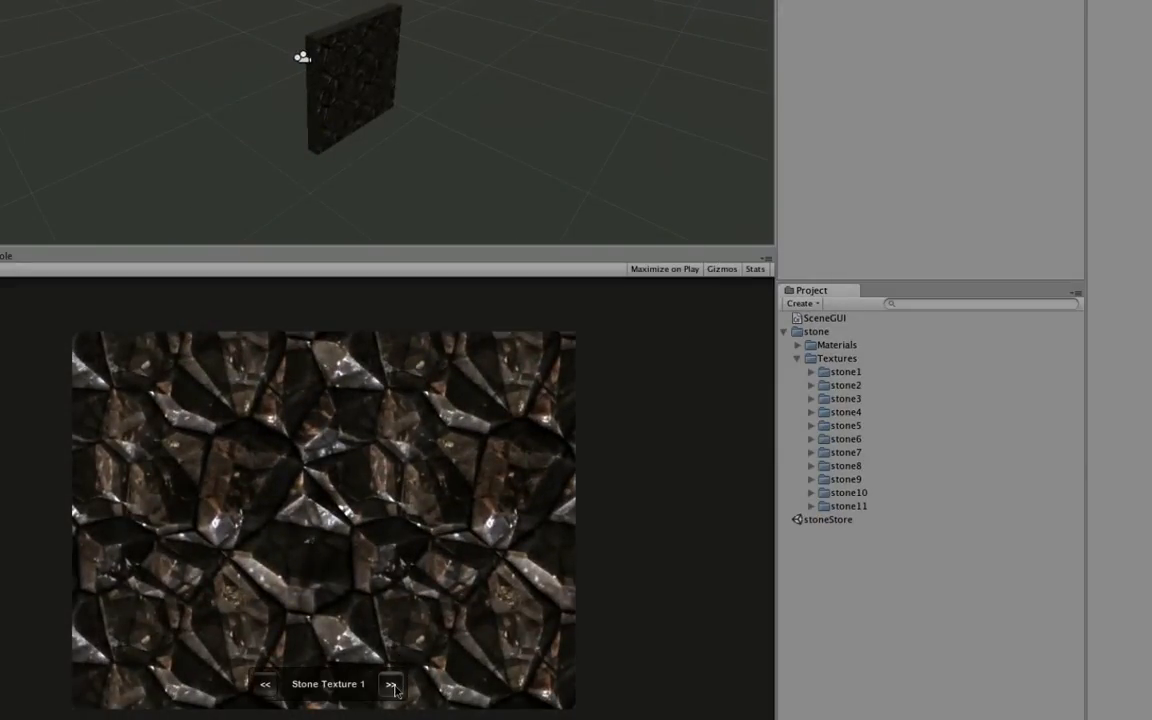
- Click >> twice to step the wall ahead to Stone Texture 4
left_click(390, 684)
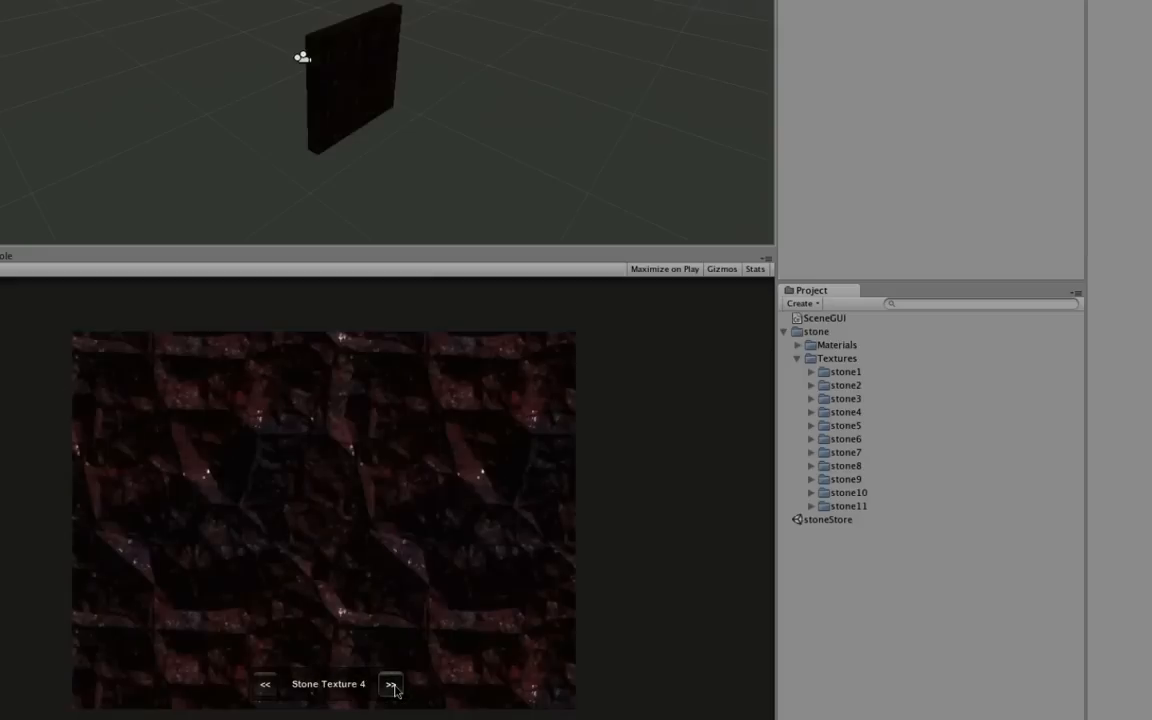
left_click(390, 684)
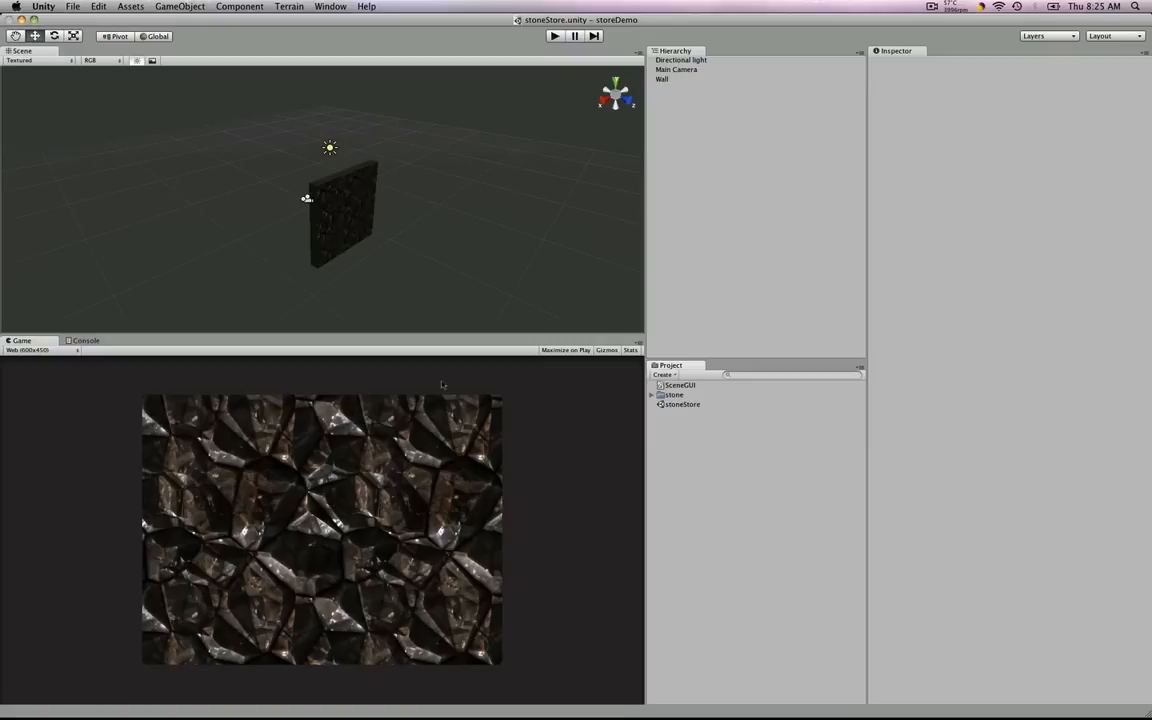
mouse_move(445, 271)
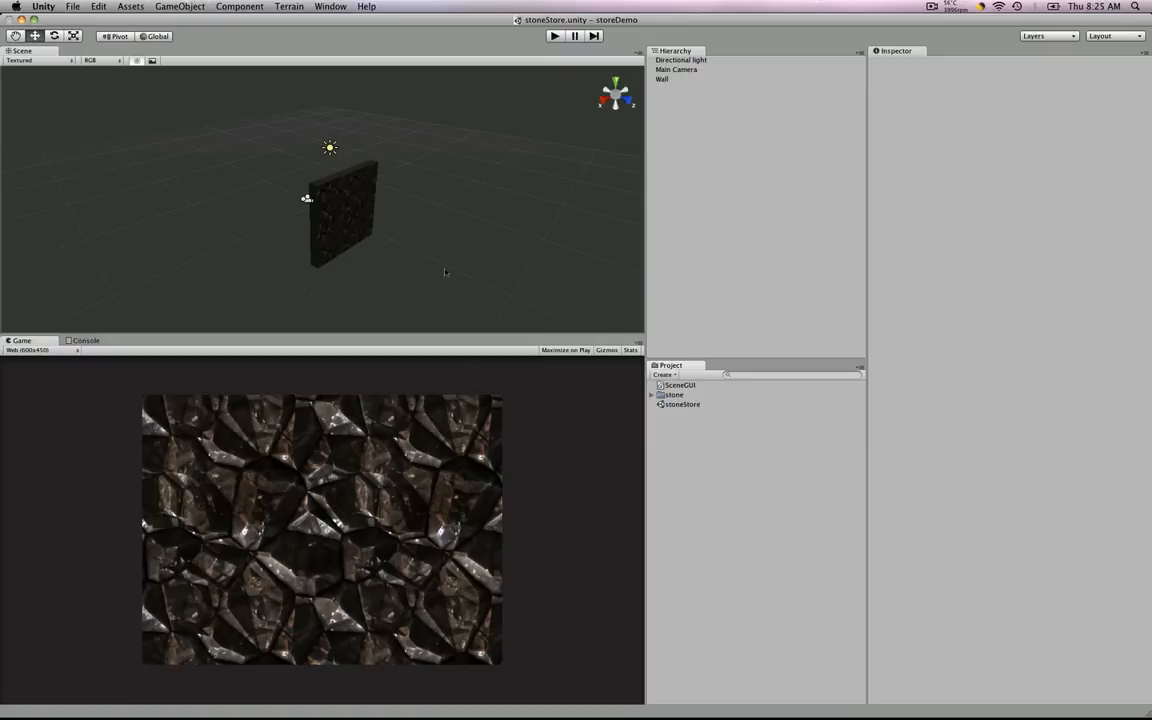